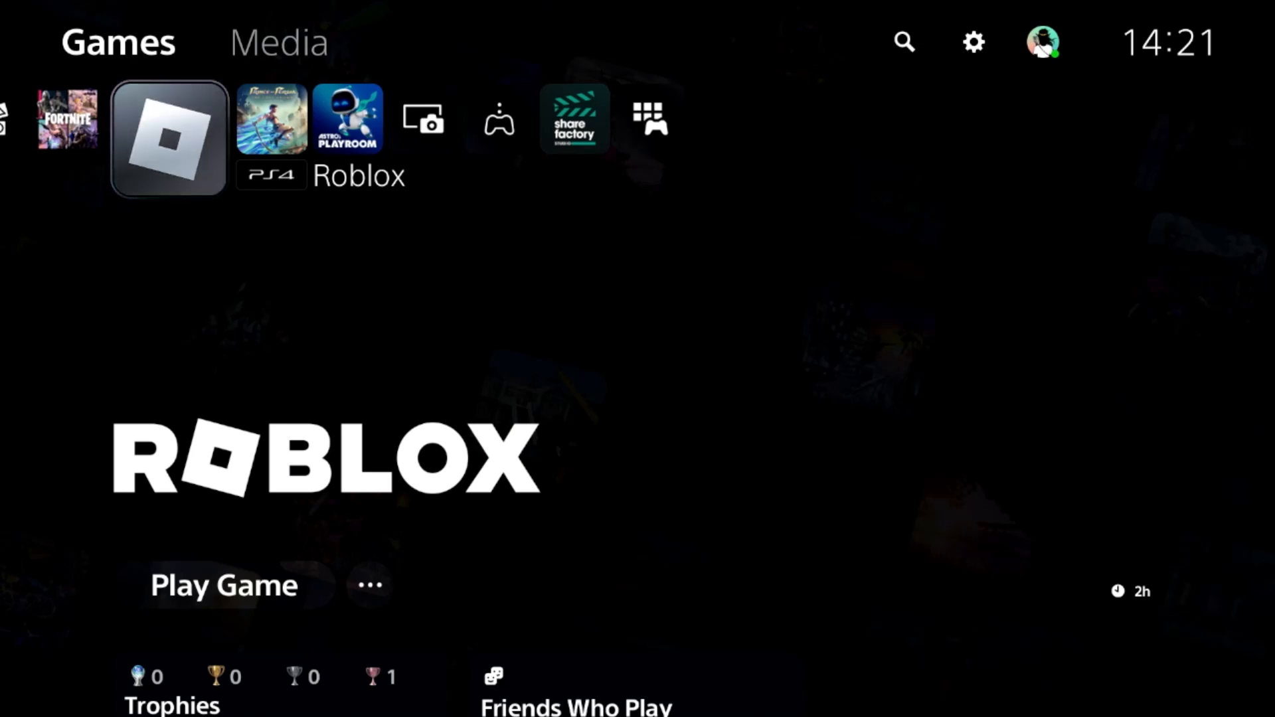
Reach the Settings menu from the Games home screen via the gear icon.
click(973, 41)
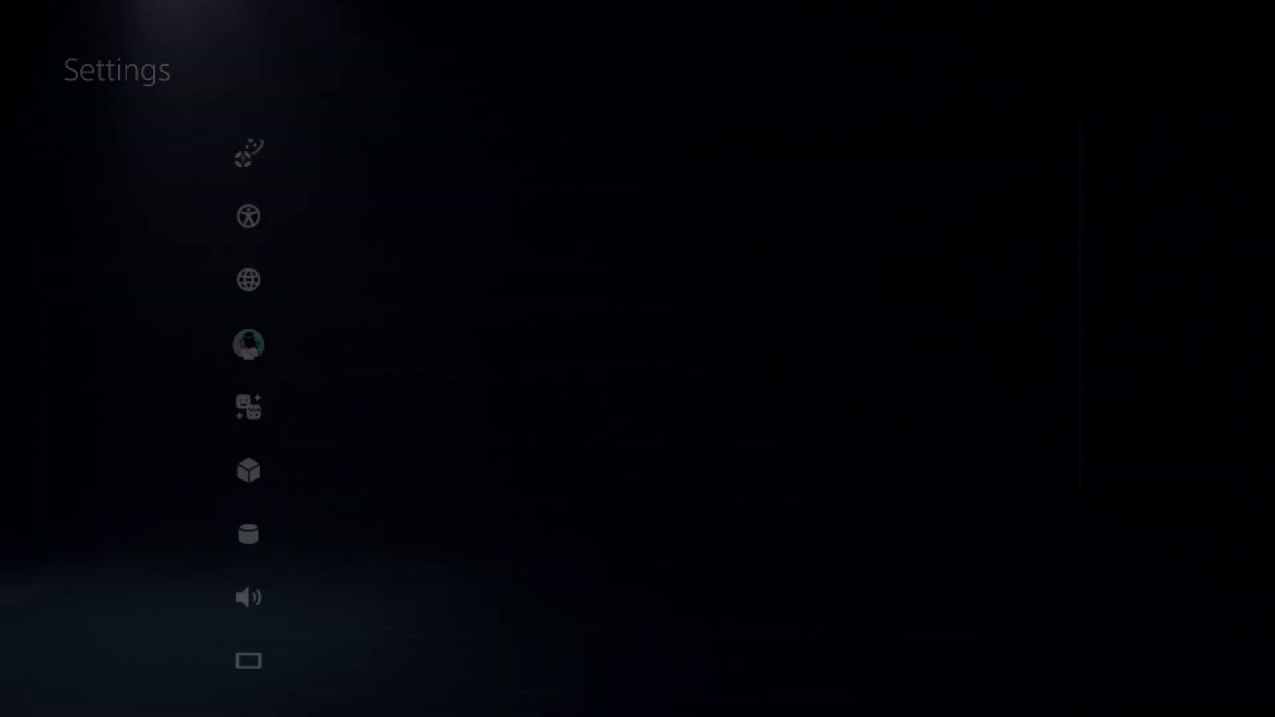
click(248, 343)
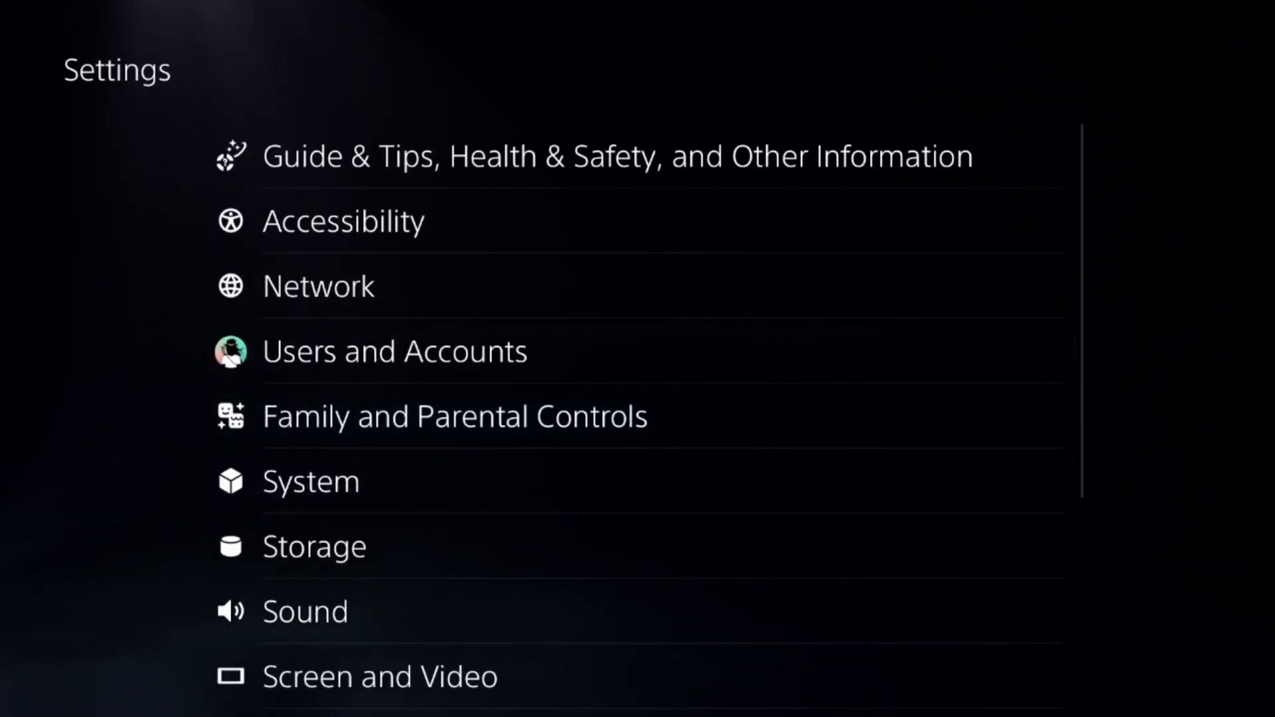
Reach Restore Licenses under Users and Accounts, showing Roblox, Fortnite and Prince of Persia selected.
click(394, 350)
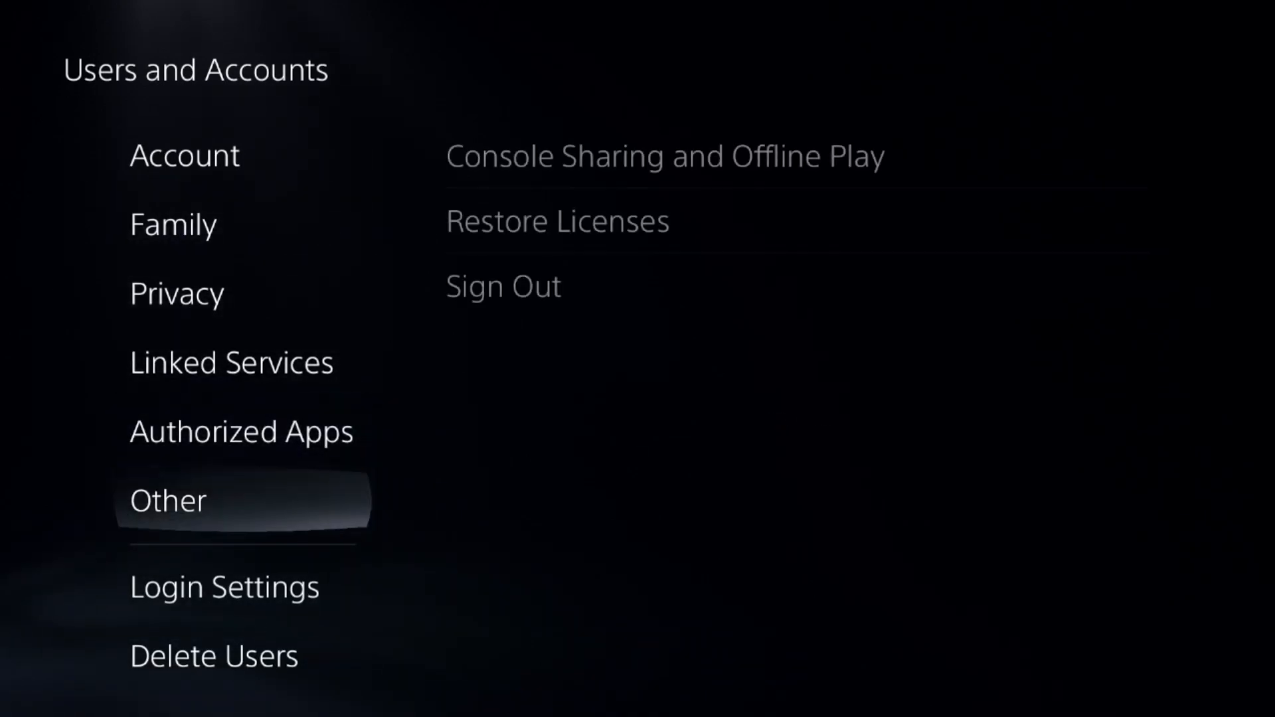
click(557, 220)
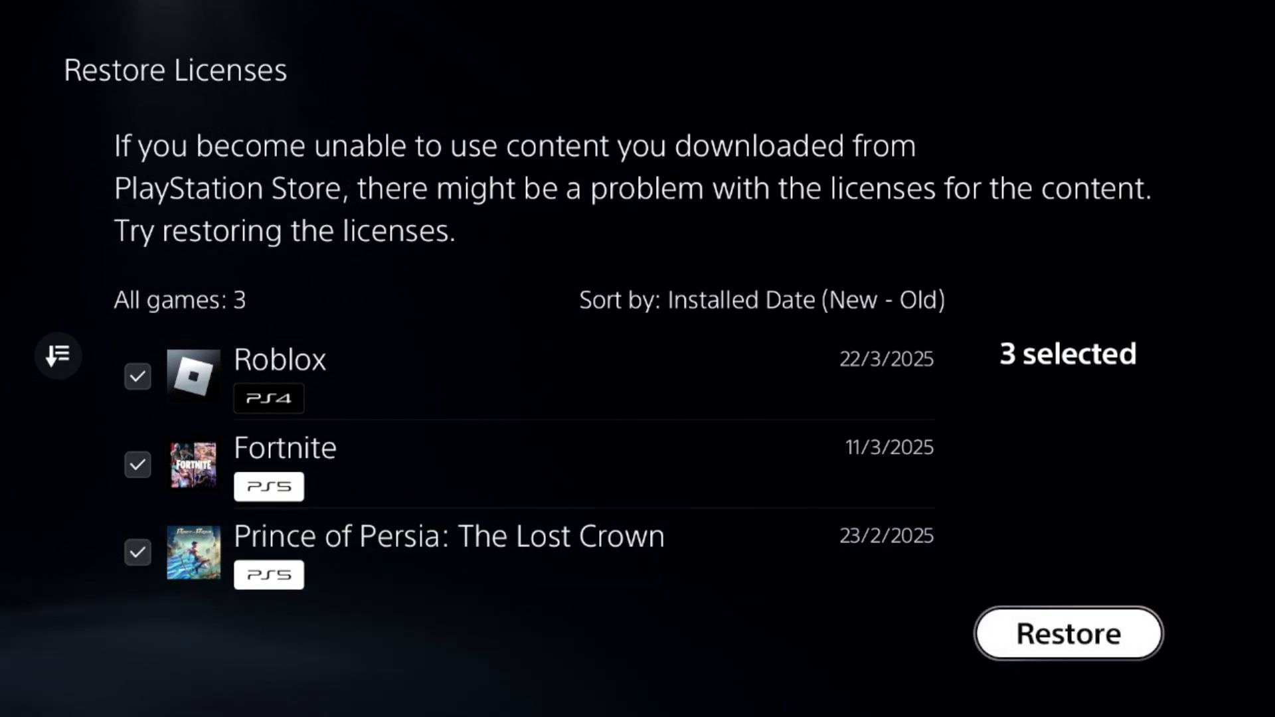
Restore the licenses for Roblox, Fortnite and Prince of Persia, then return to Settings.
click(1067, 633)
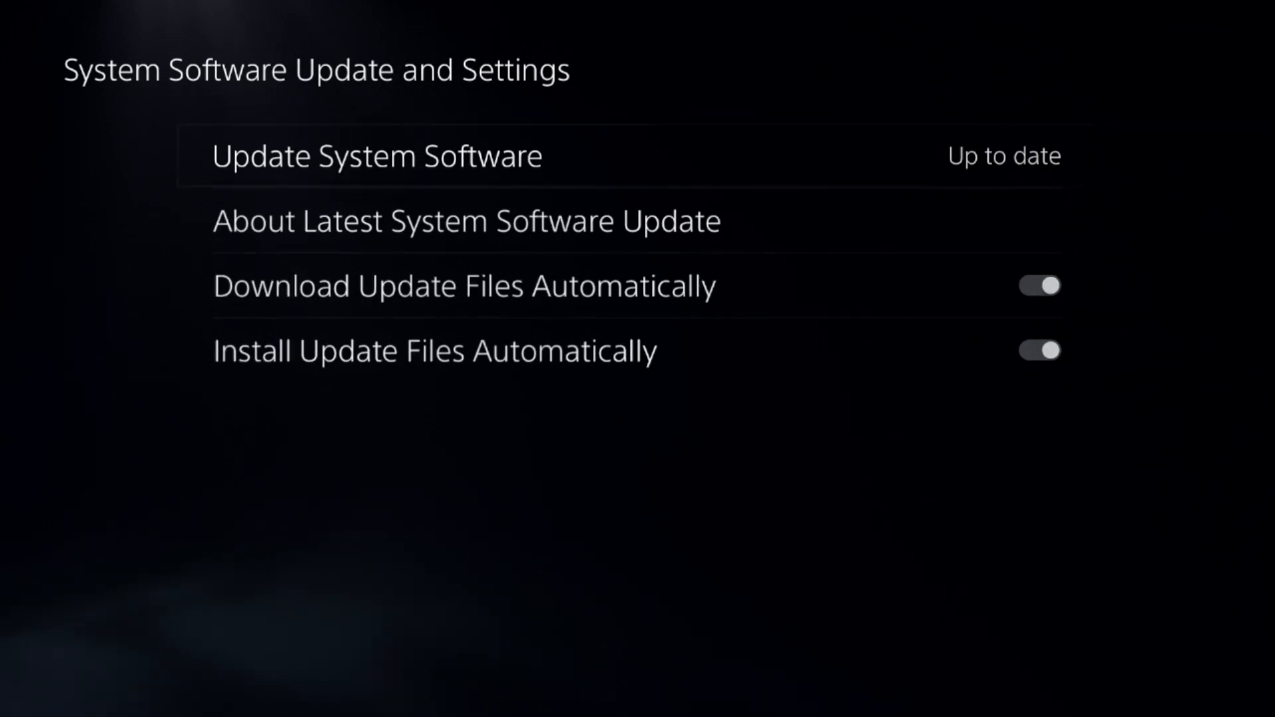
click(374, 156)
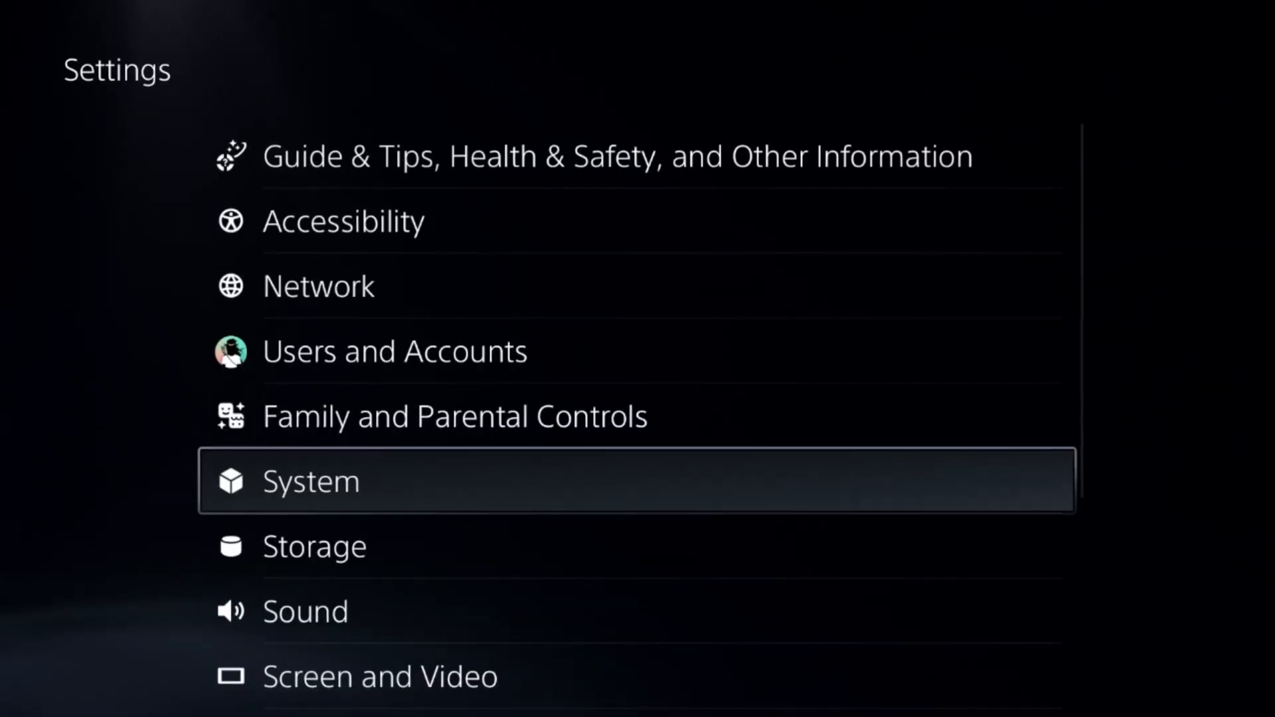
Adjust the Saved Data and Game/App presets and bring up the power menu with Restart PS5.
scroll(down, 3)
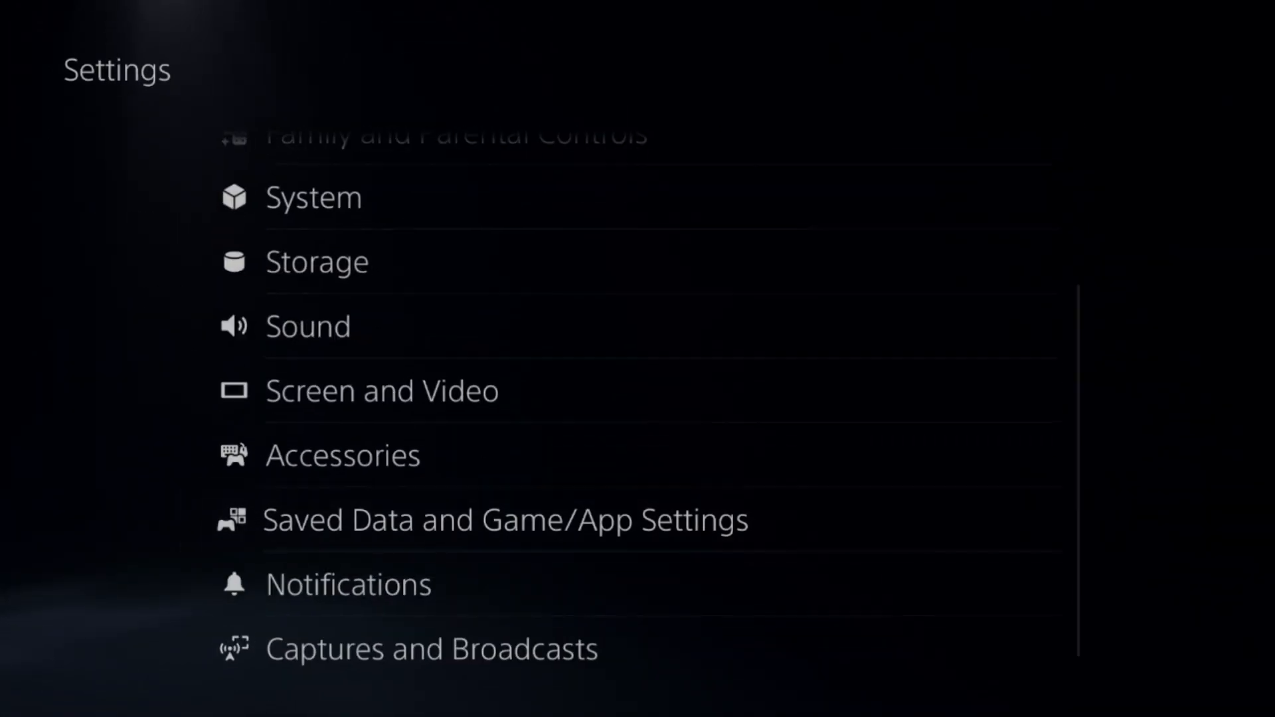
click(505, 519)
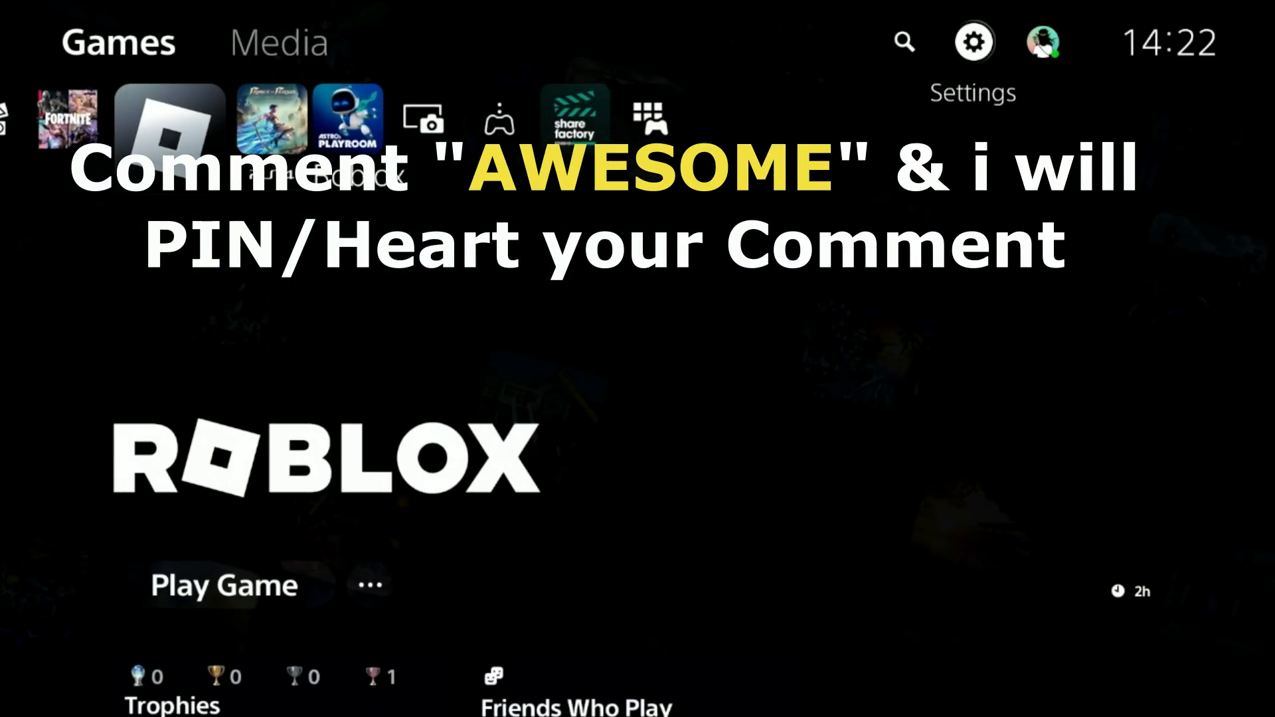
click(1008, 672)
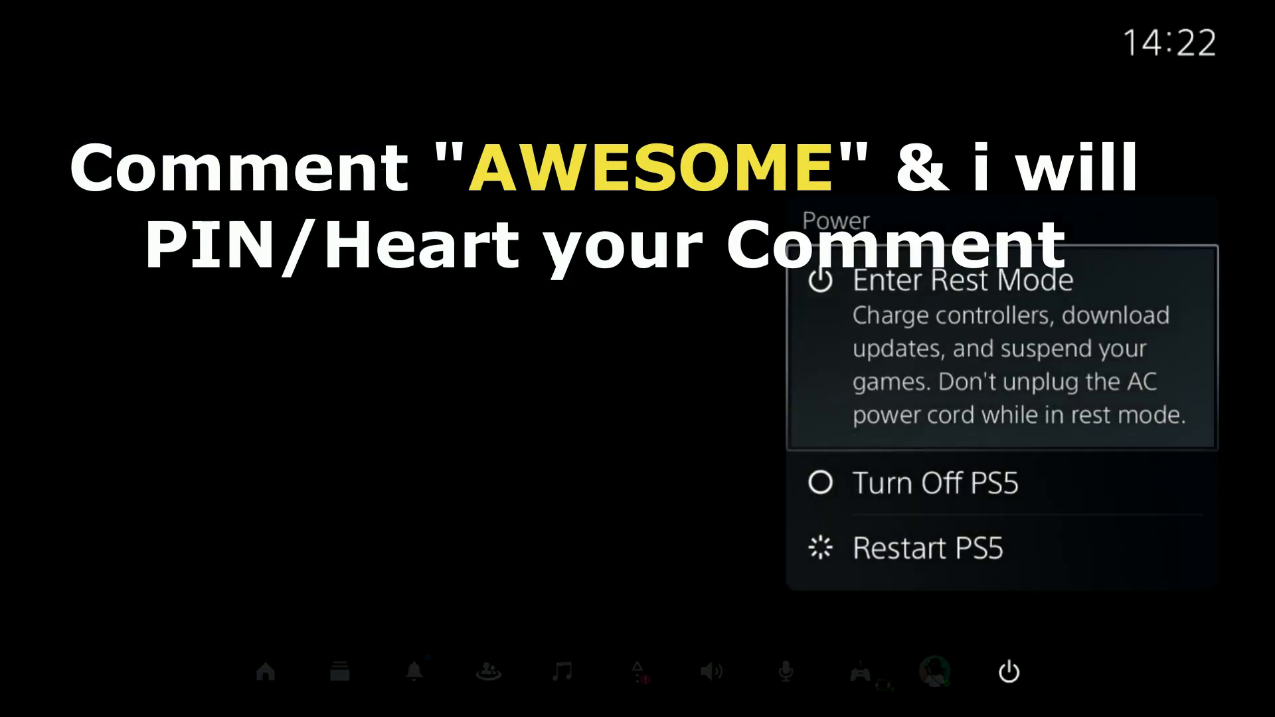